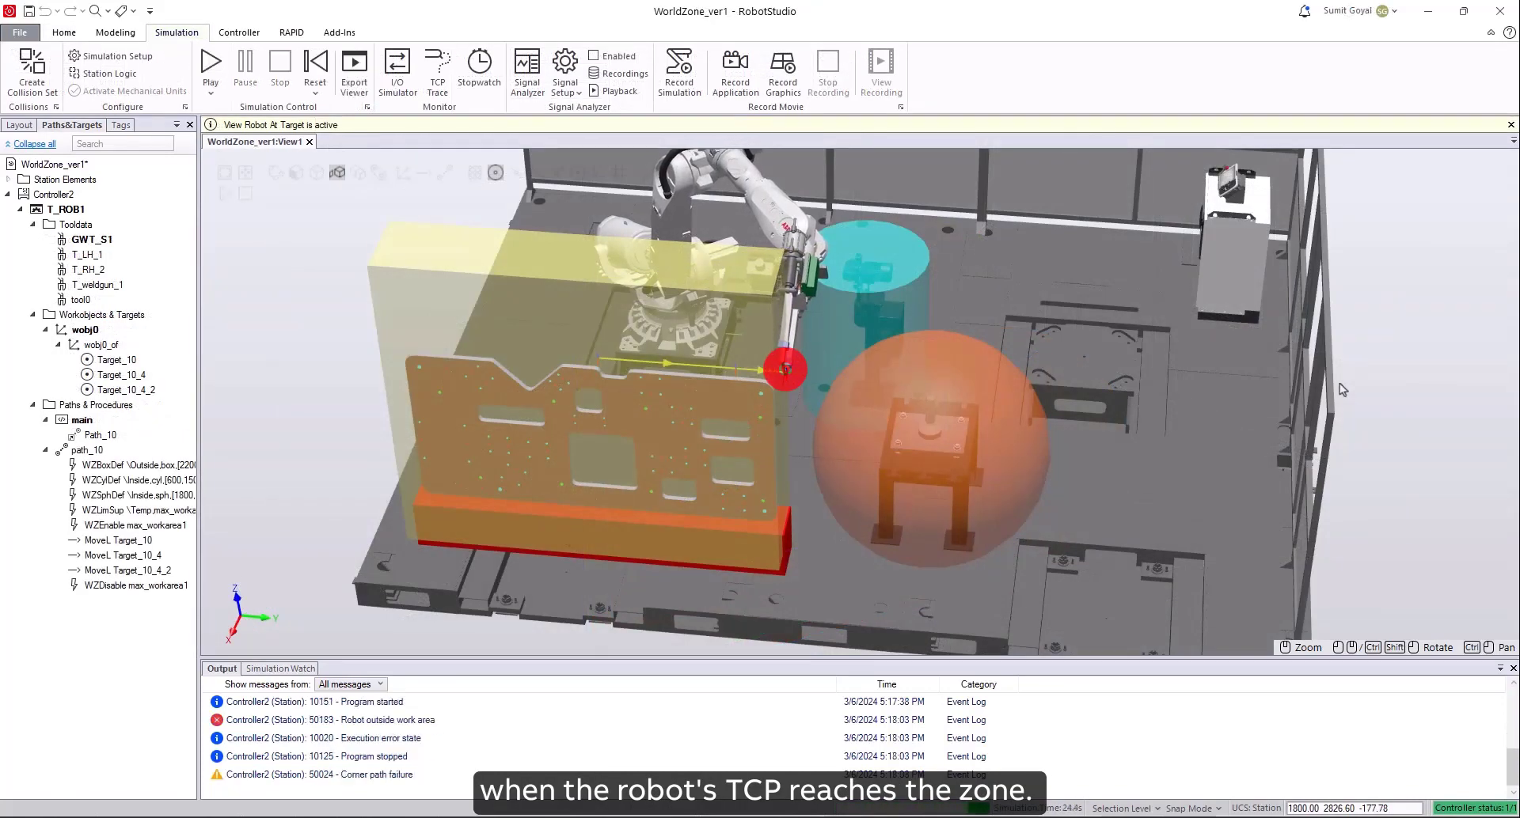
Review the details of the outside work area event and close them.
left_click(329, 737)
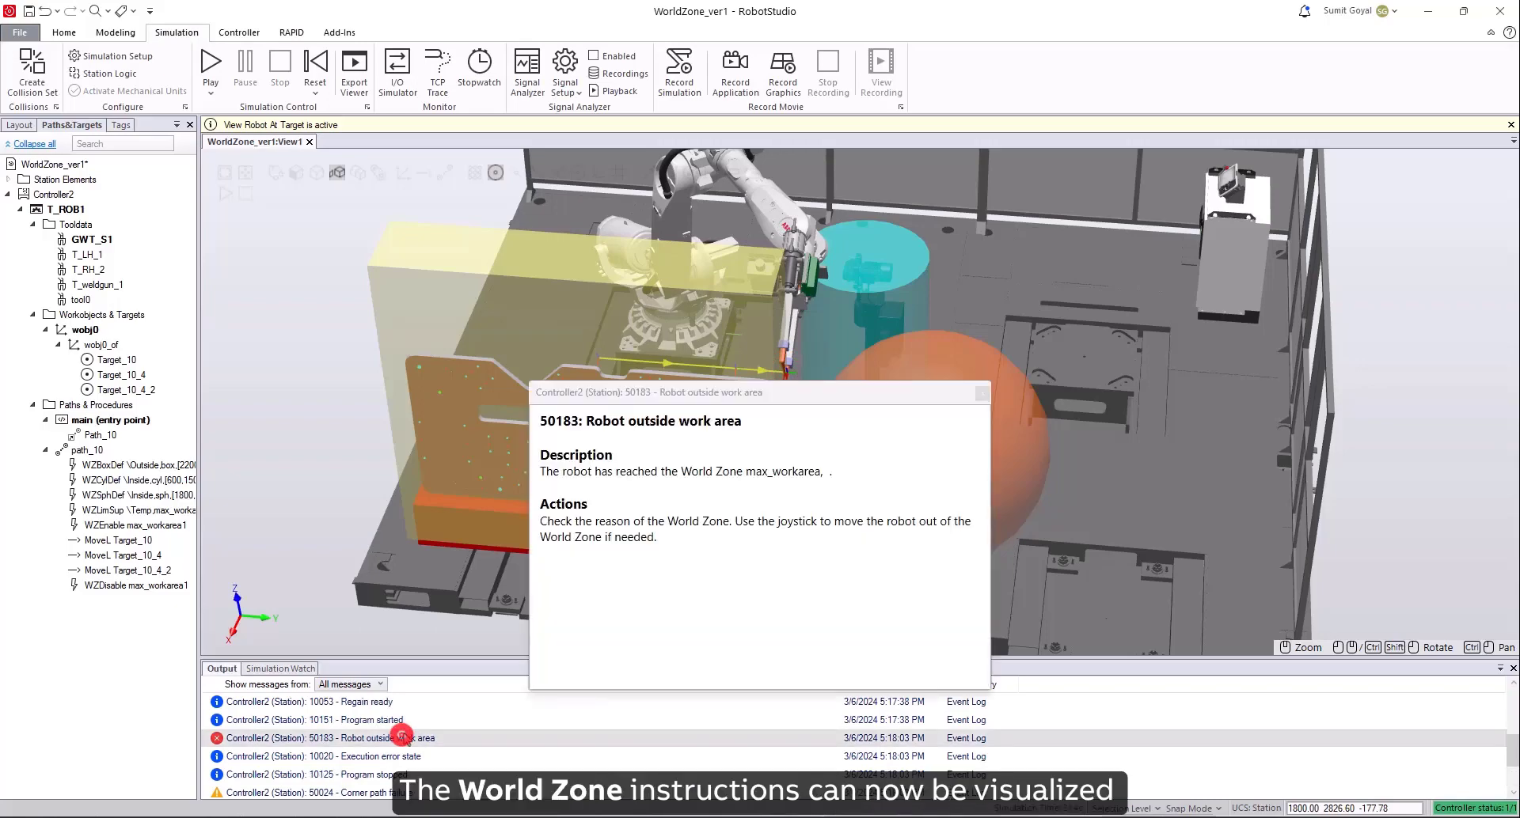
left_click(63, 32)
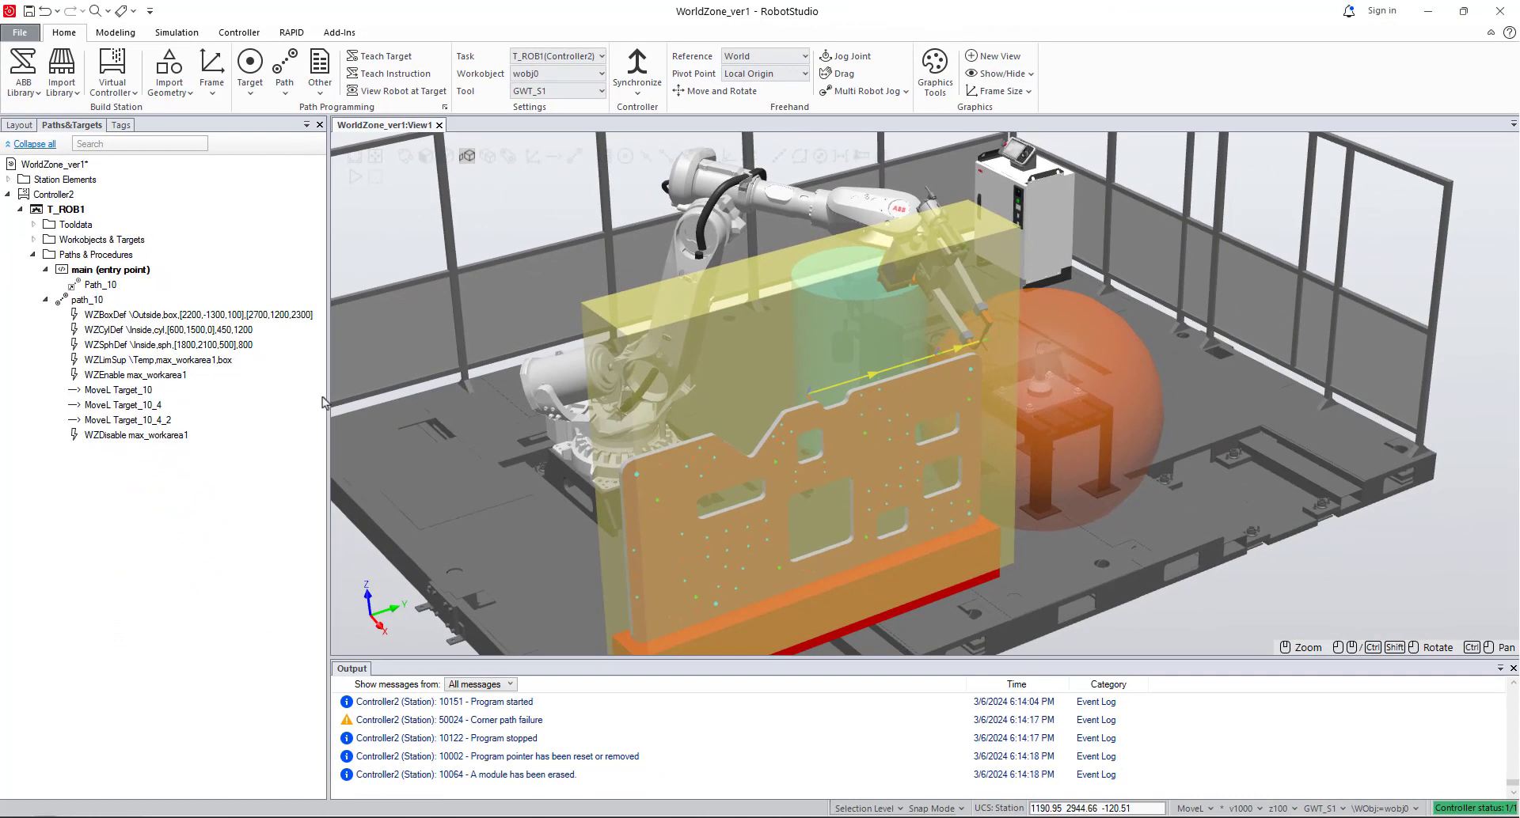
Show the box, cylinder and sphere volumes of WZBoxDef, WZCylDef and WZSphDef in Paths&Targets.
left_click(145, 313)
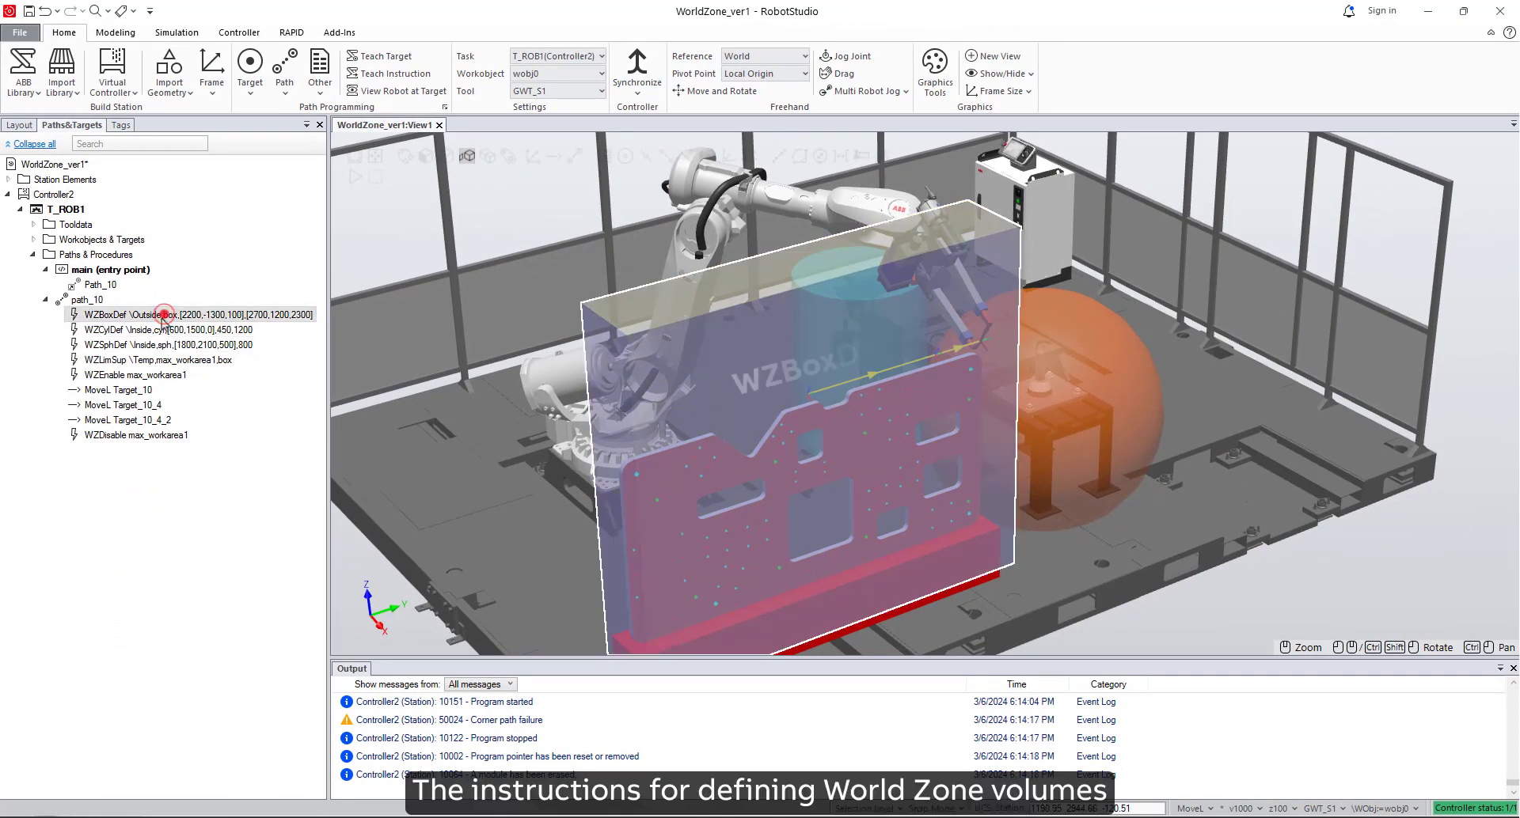
left_click(126, 330)
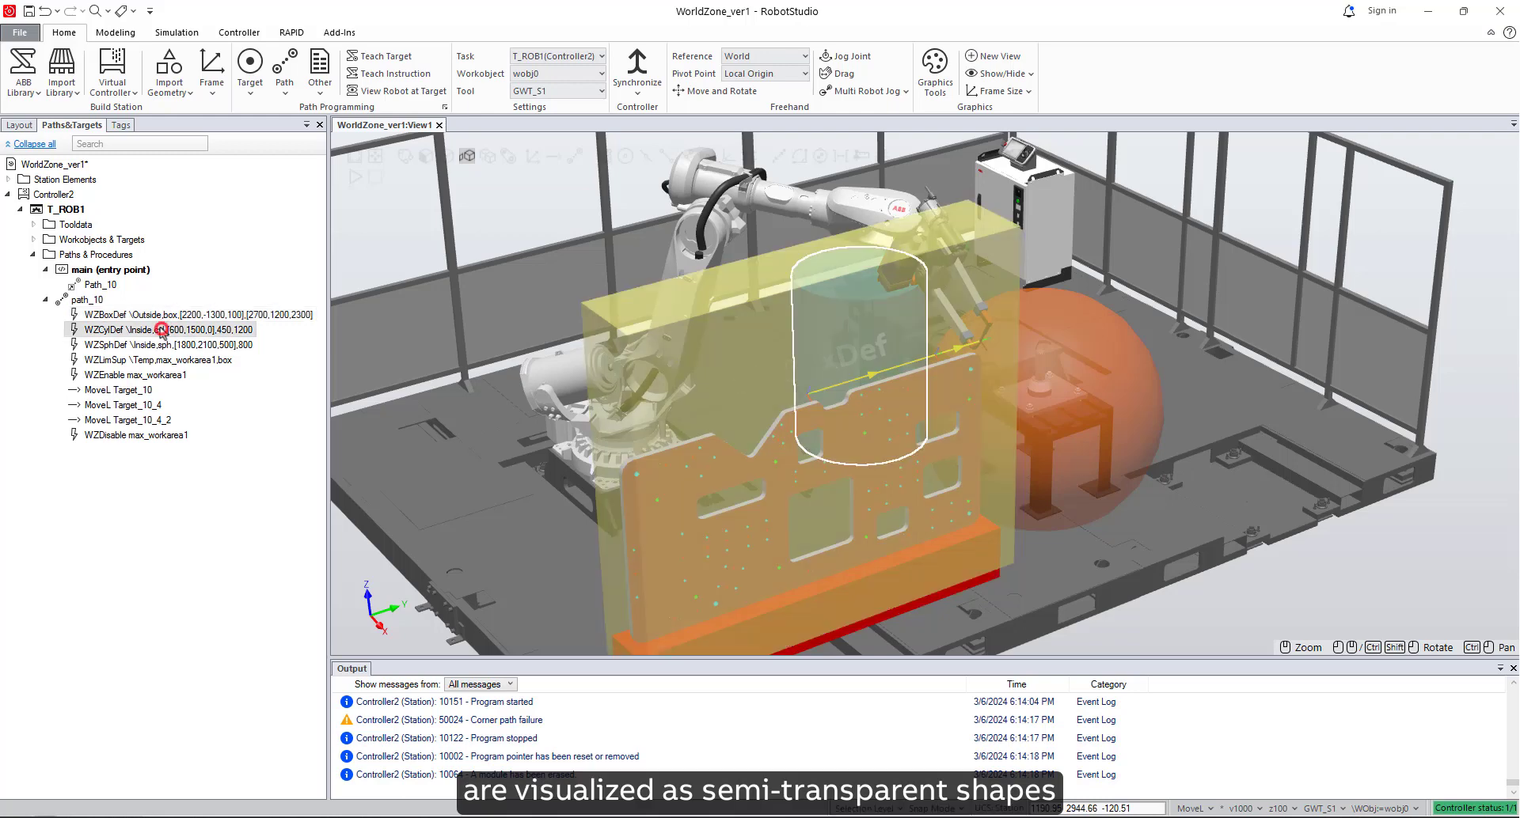
left_click(146, 344)
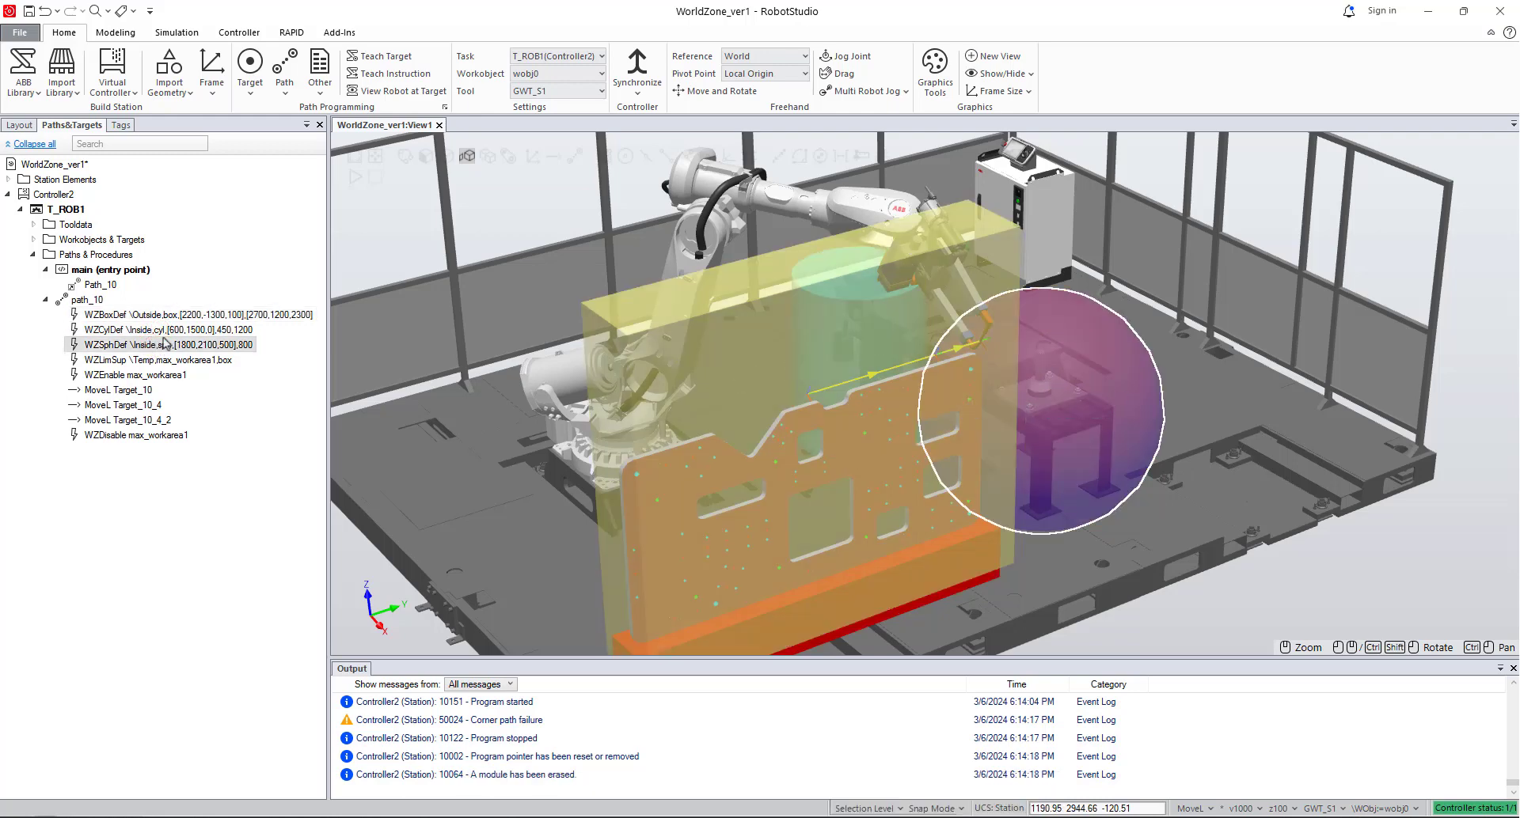
right_click(165, 313)
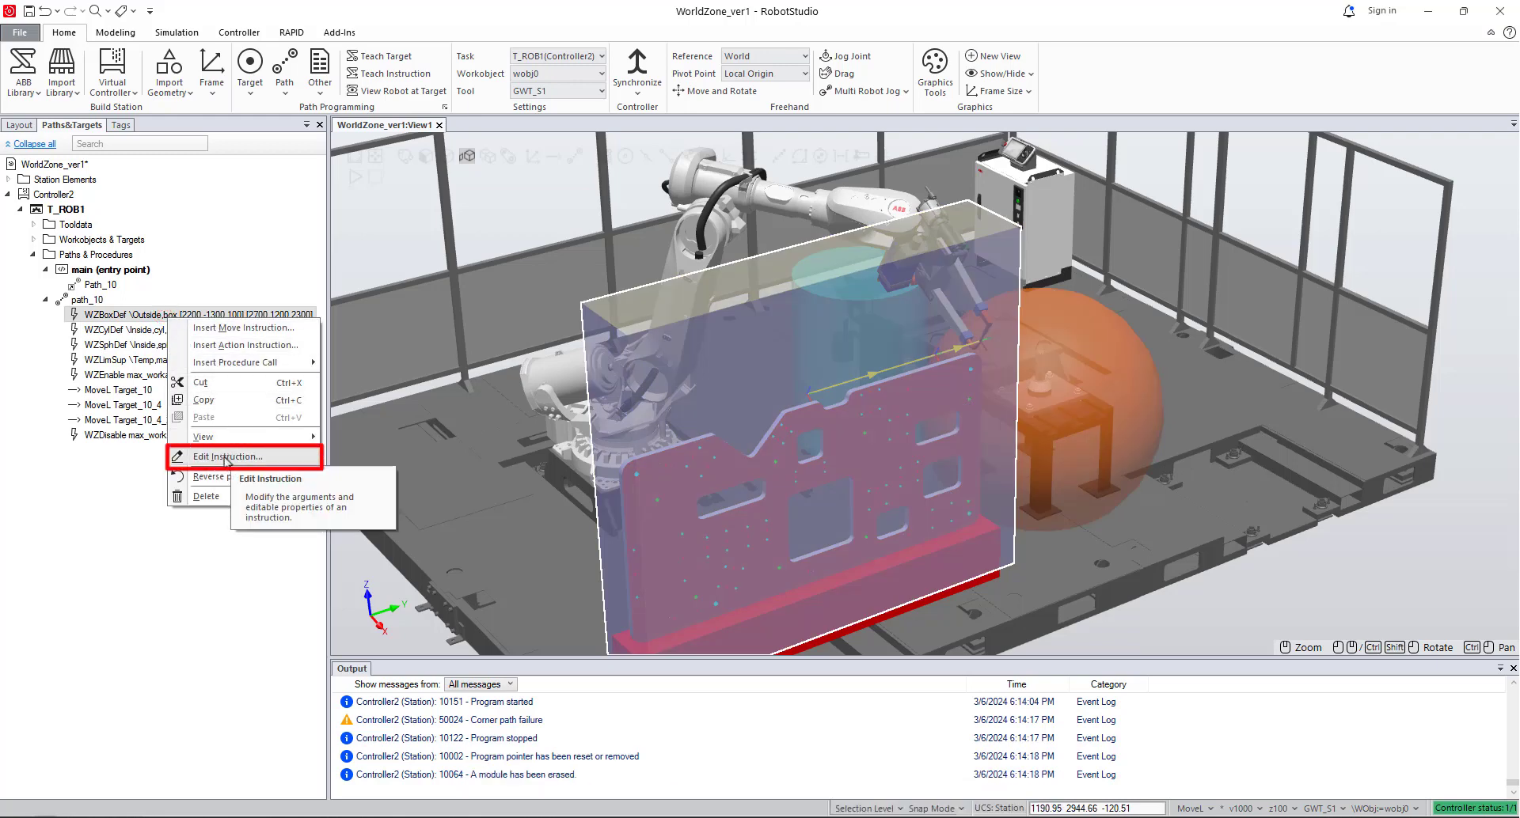
Edit the WZBoxDef instruction and select its LowPoint argument.
left_click(227, 457)
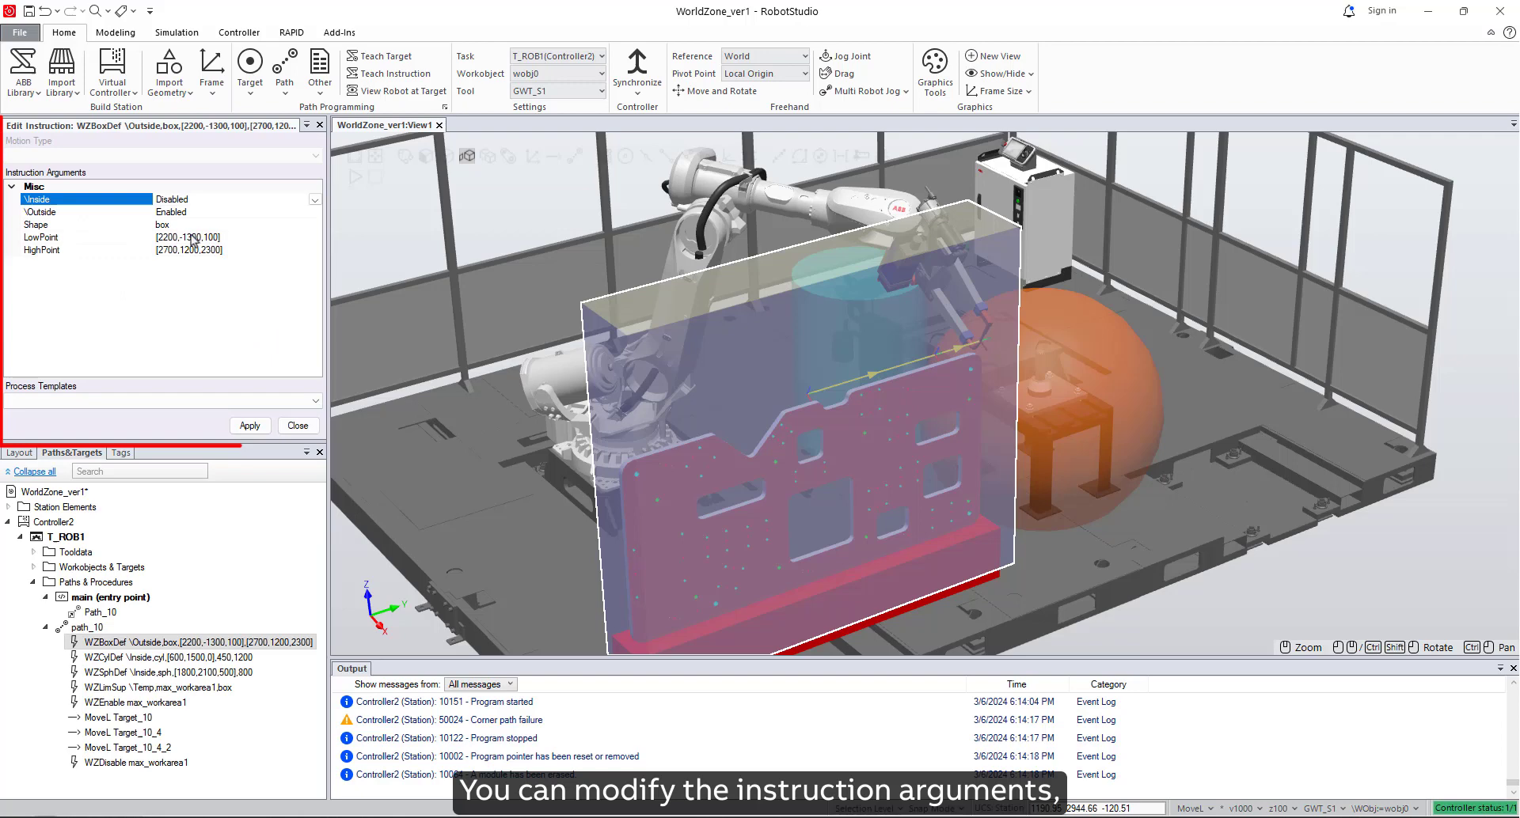
left_click(298, 426)
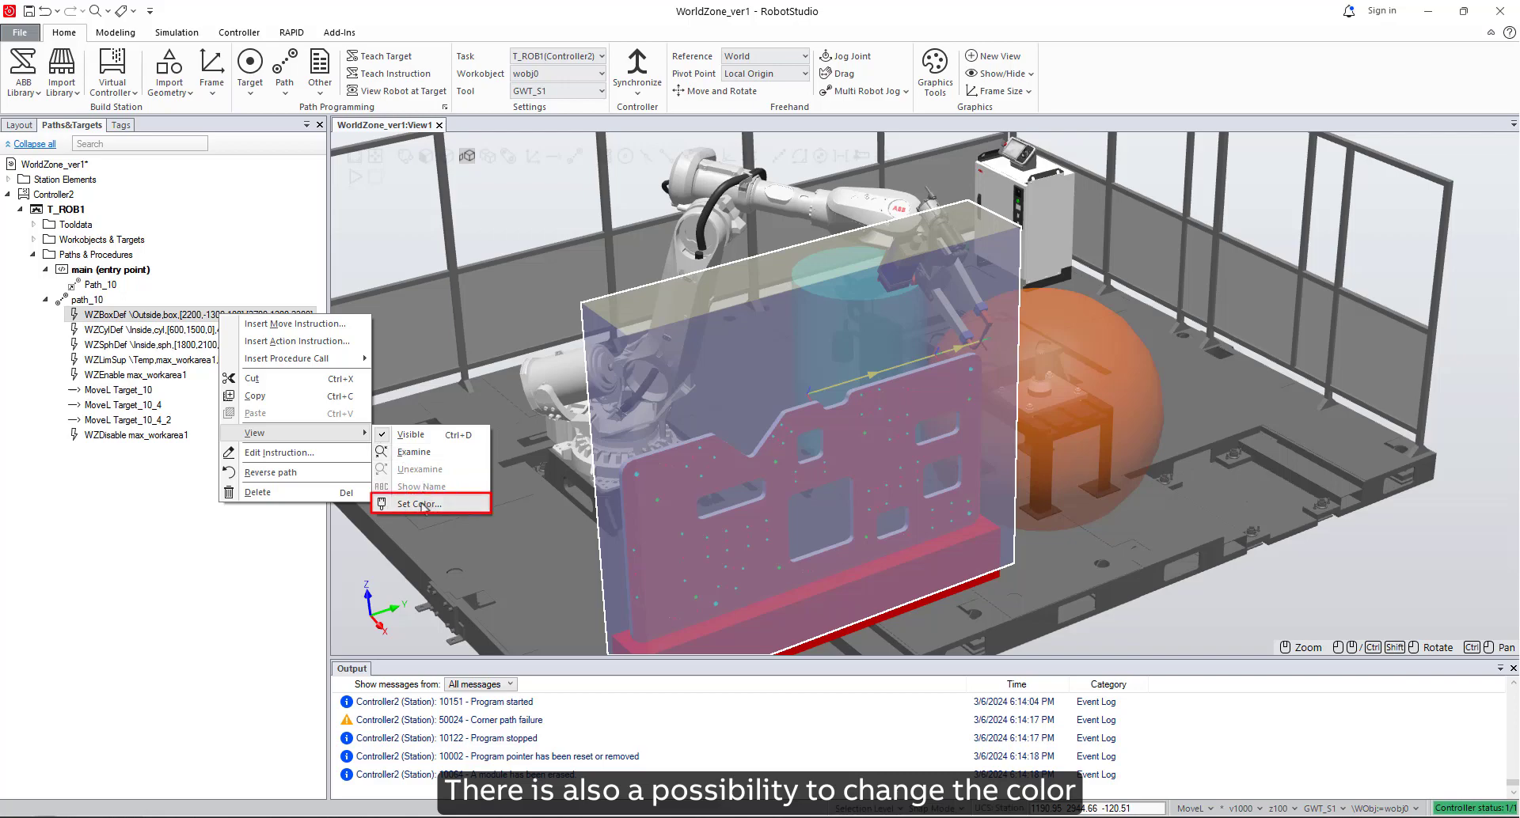
Recolor the WZBoxDef box zone volume green via View > Set Color.
left_click(416, 503)
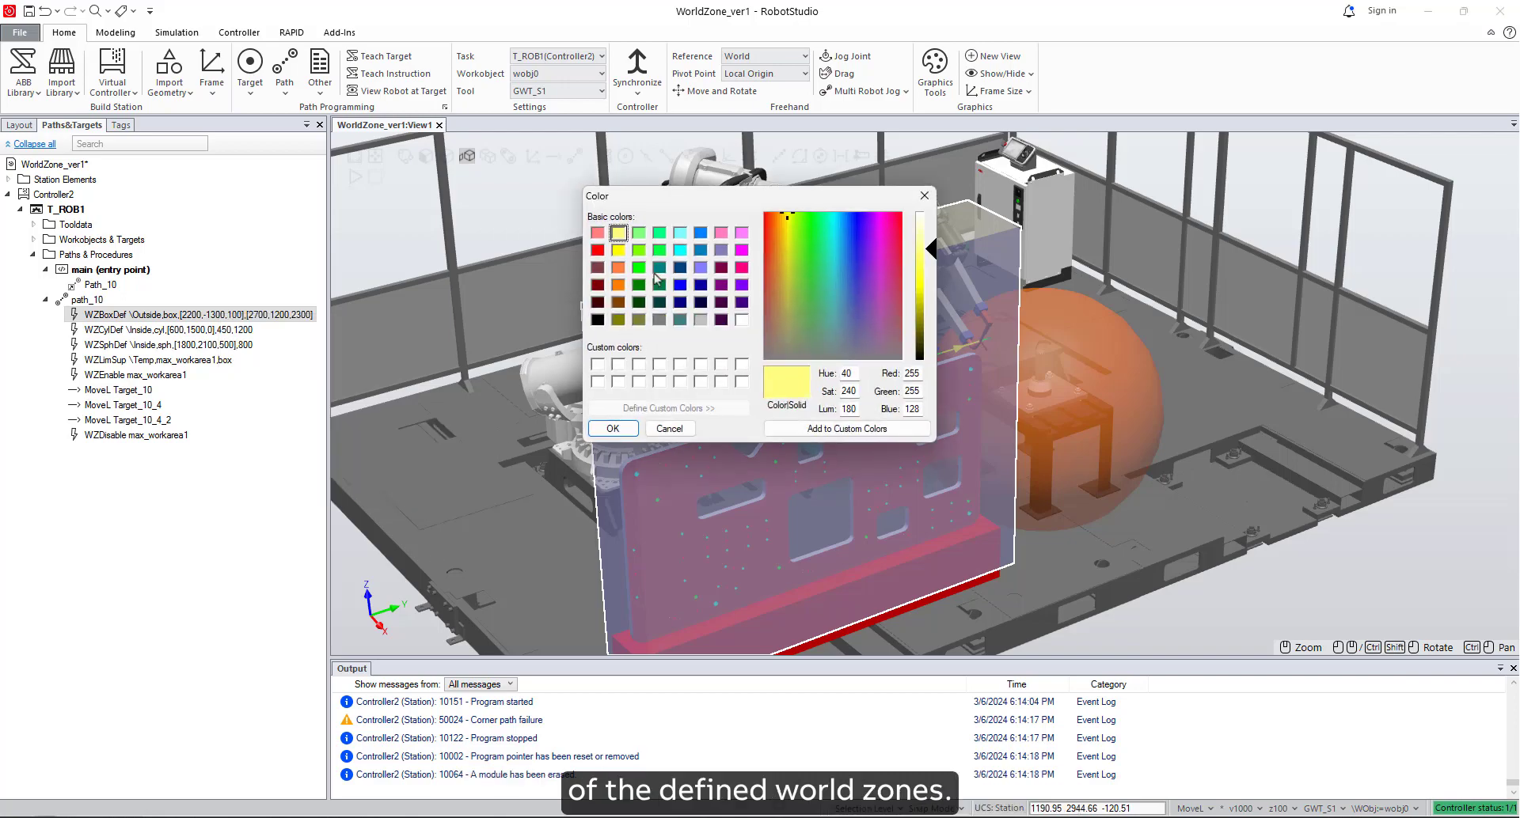
left_click(611, 429)
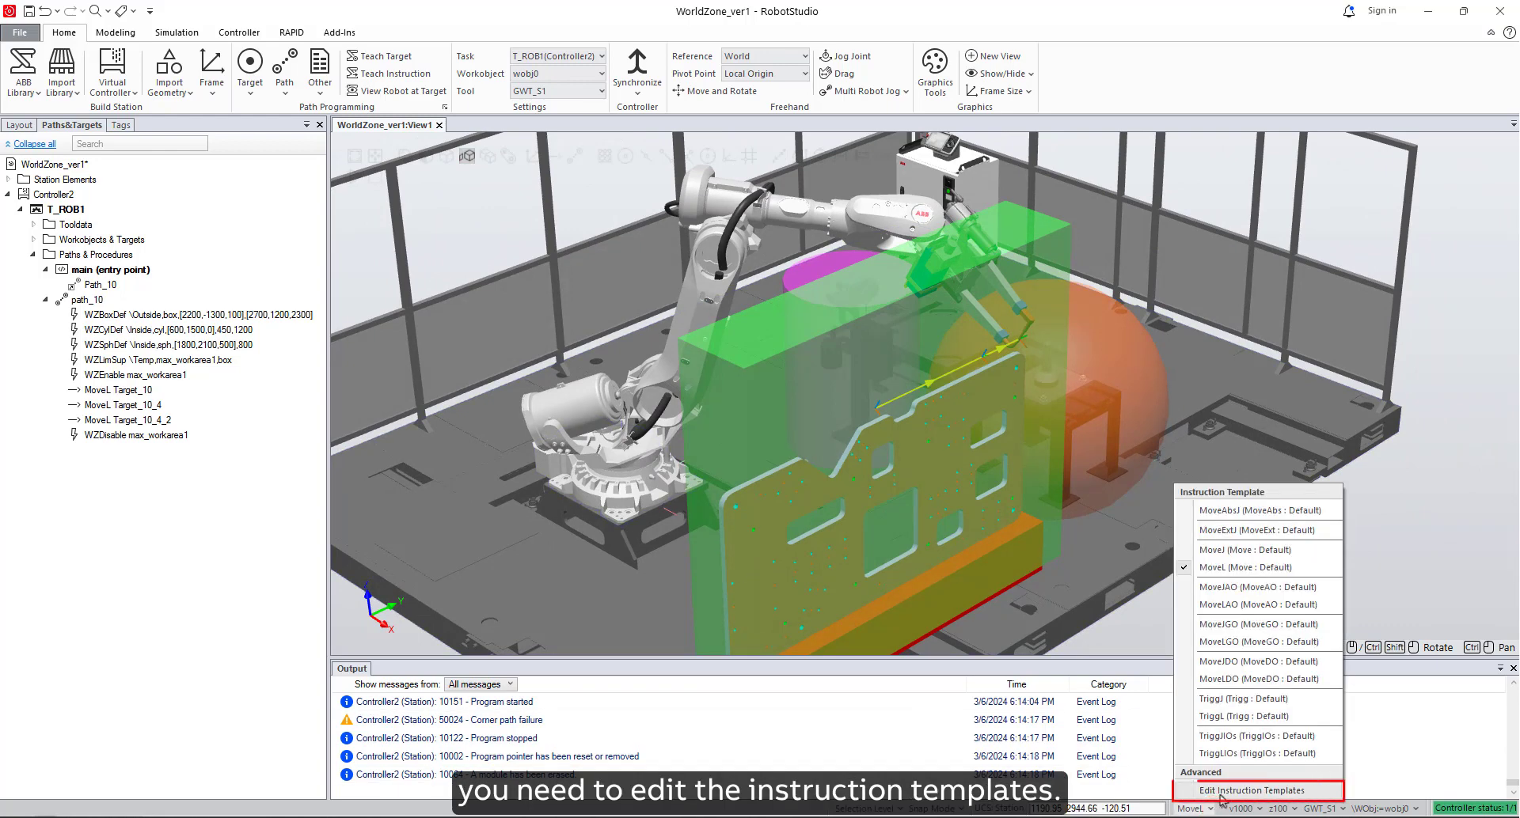
Bring up the instruction templates editor from the status bar and start an import.
left_click(1253, 789)
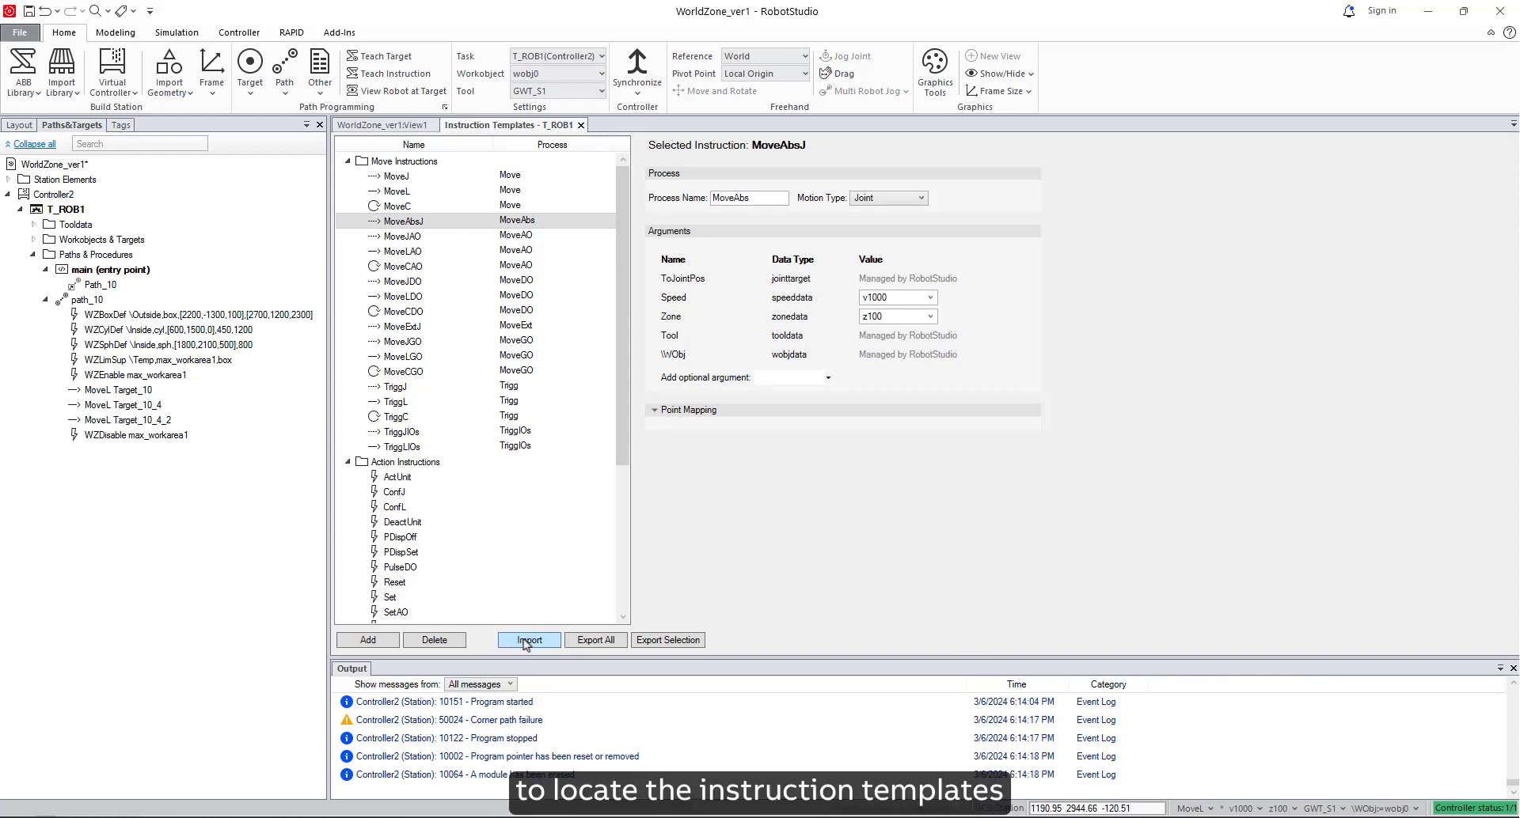
left_click(529, 640)
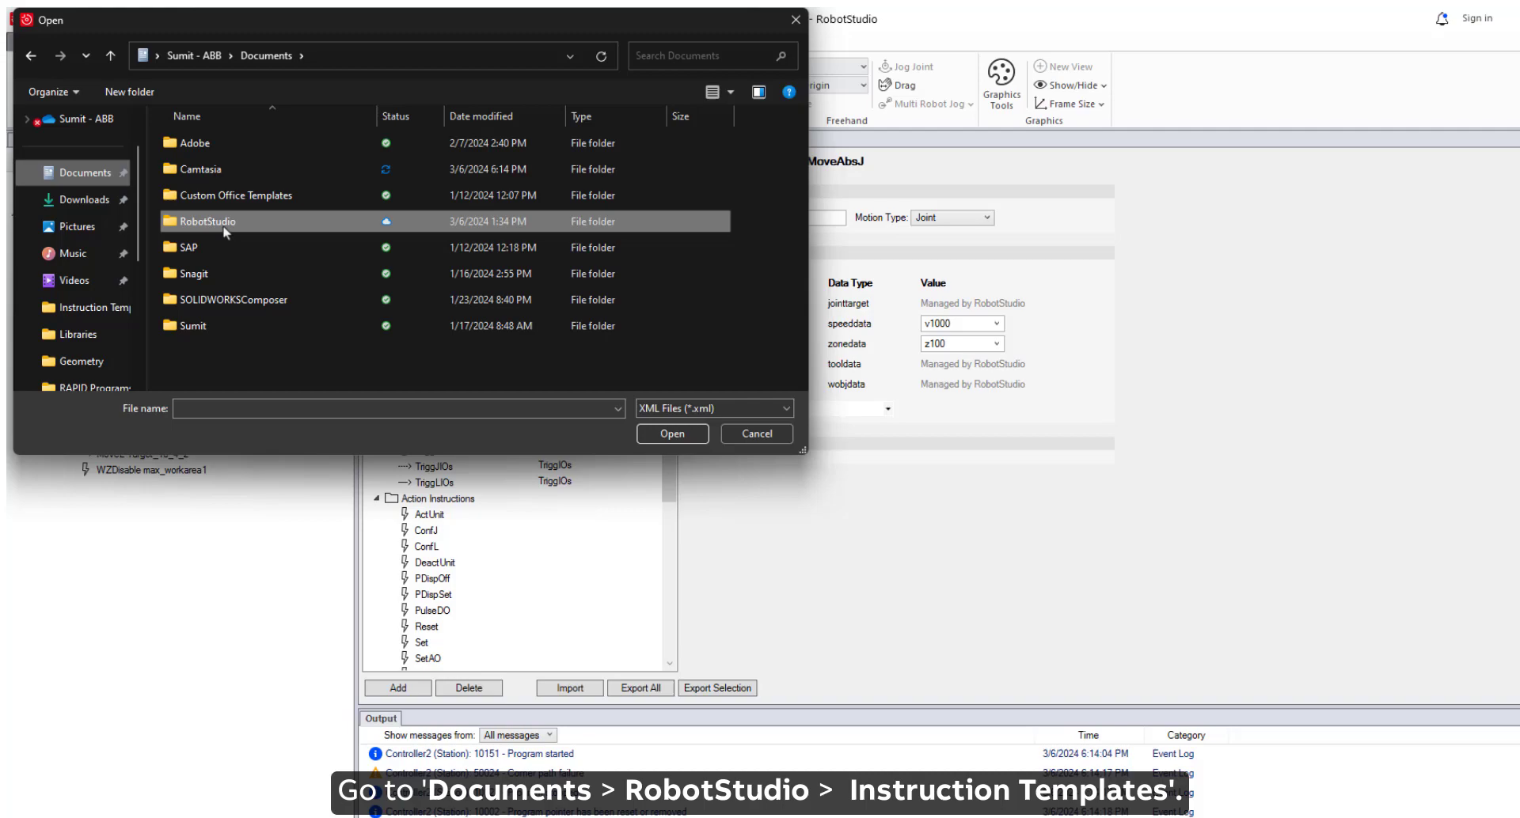
Import WorldZones.xml from Documents > RobotStudio > Instruction Templates and locate the new WZ instructions.
double_click(204, 222)
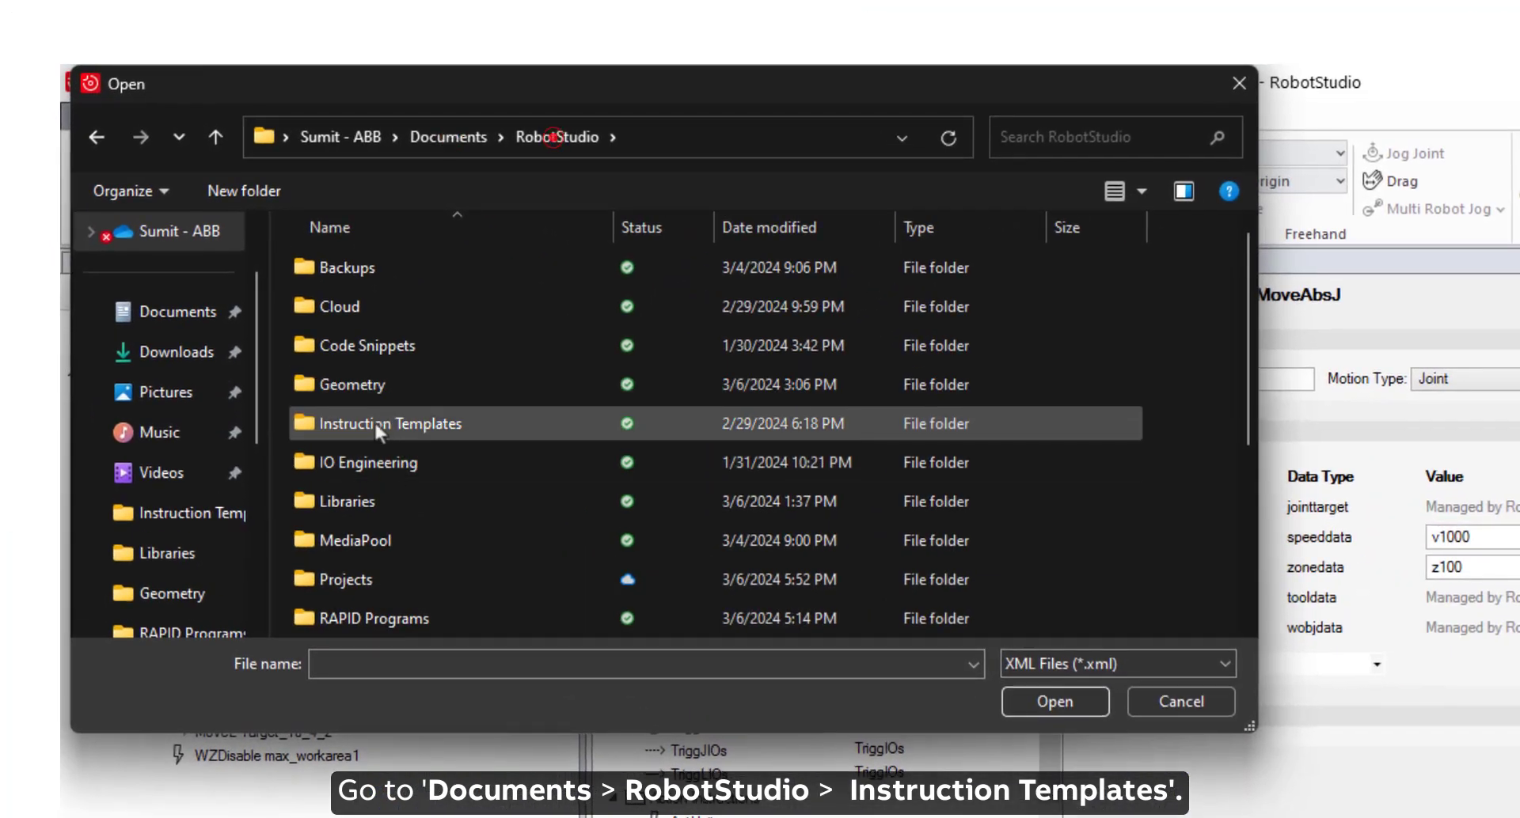
double_click(391, 425)
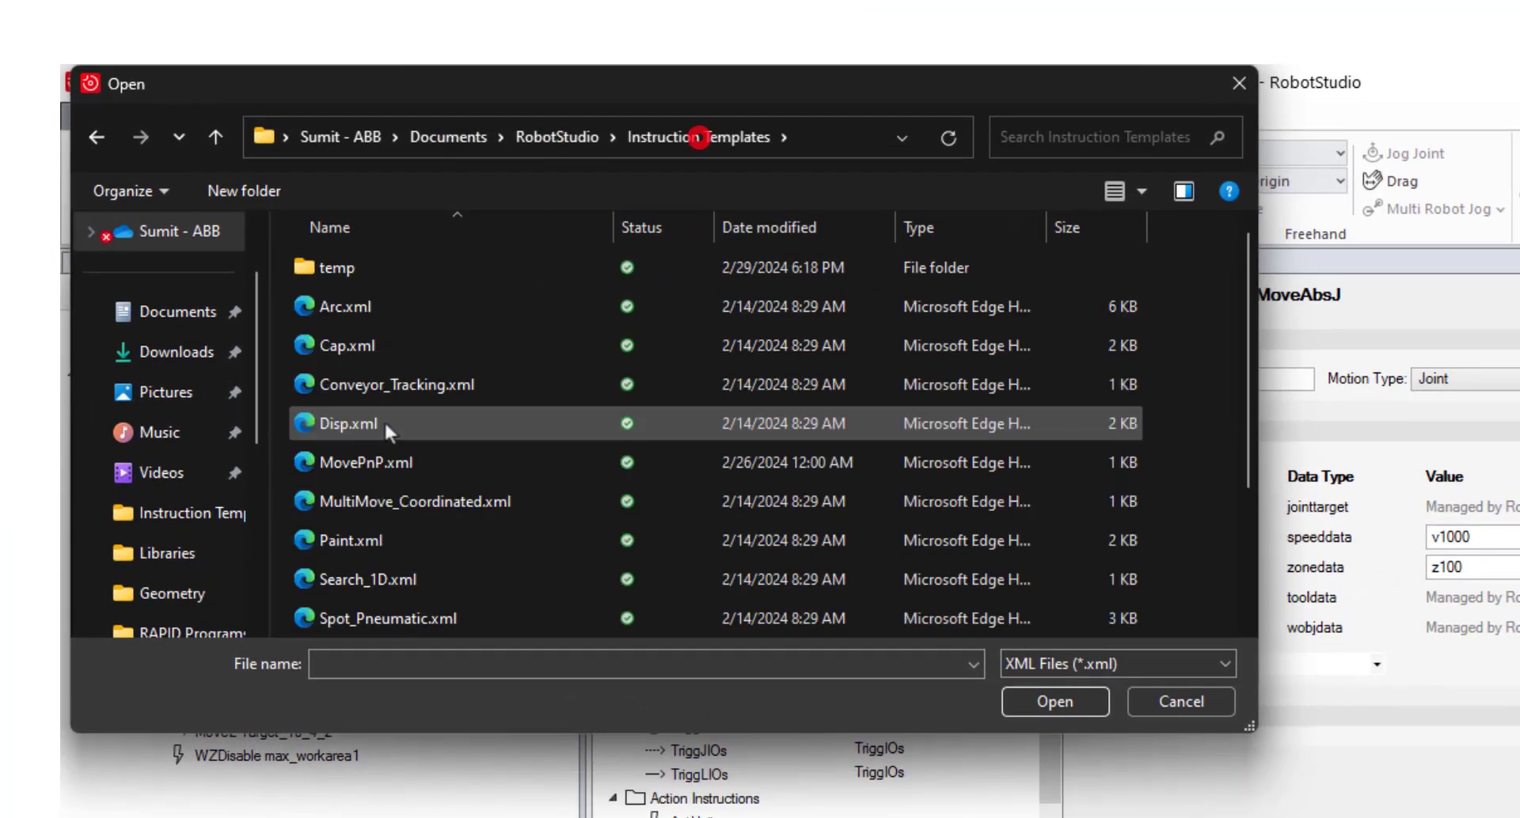
left_click(399, 622)
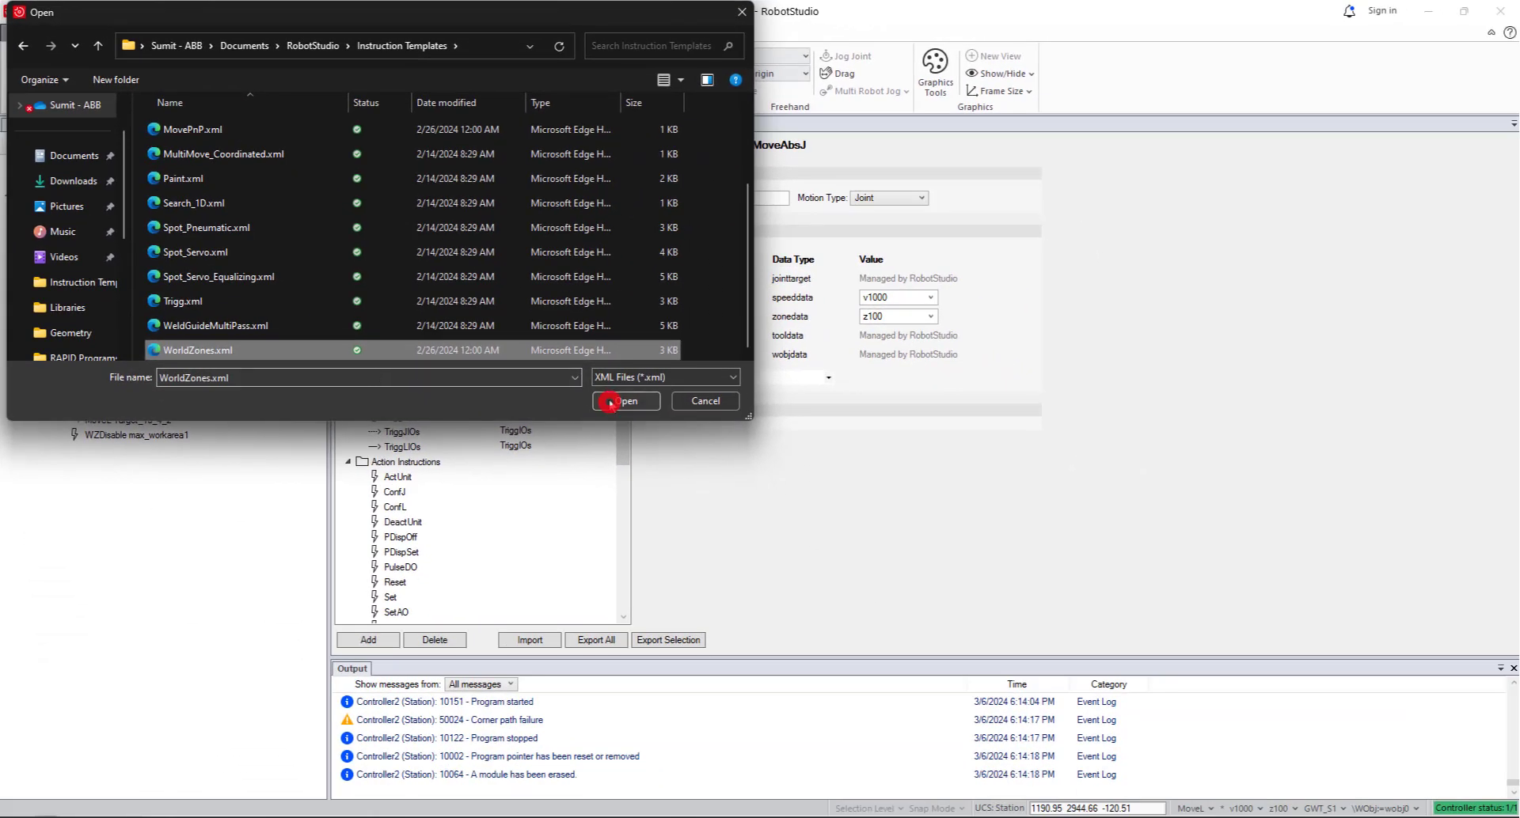
left_click(625, 402)
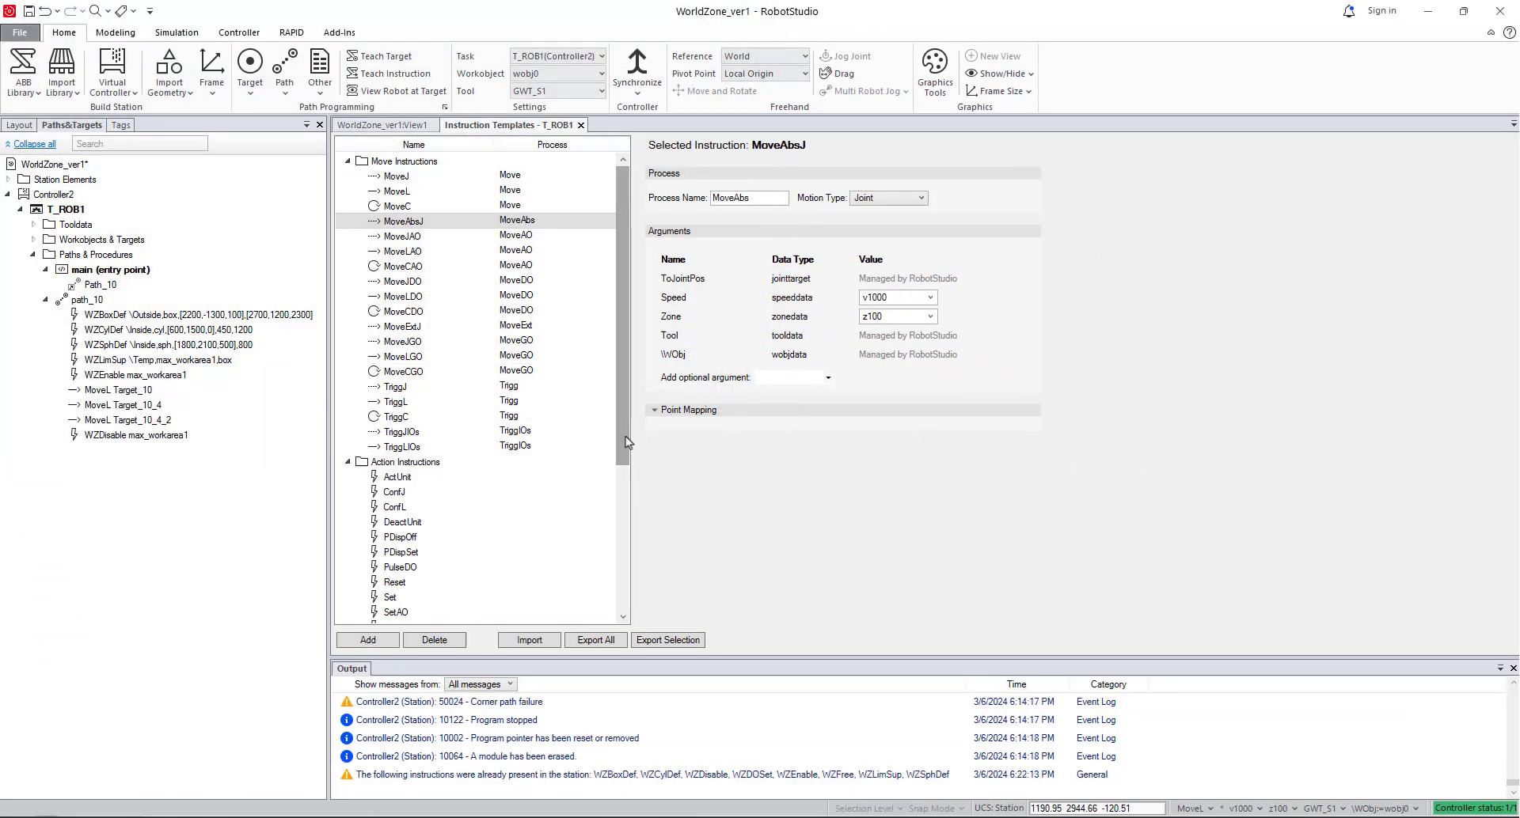
scroll("down", 3)
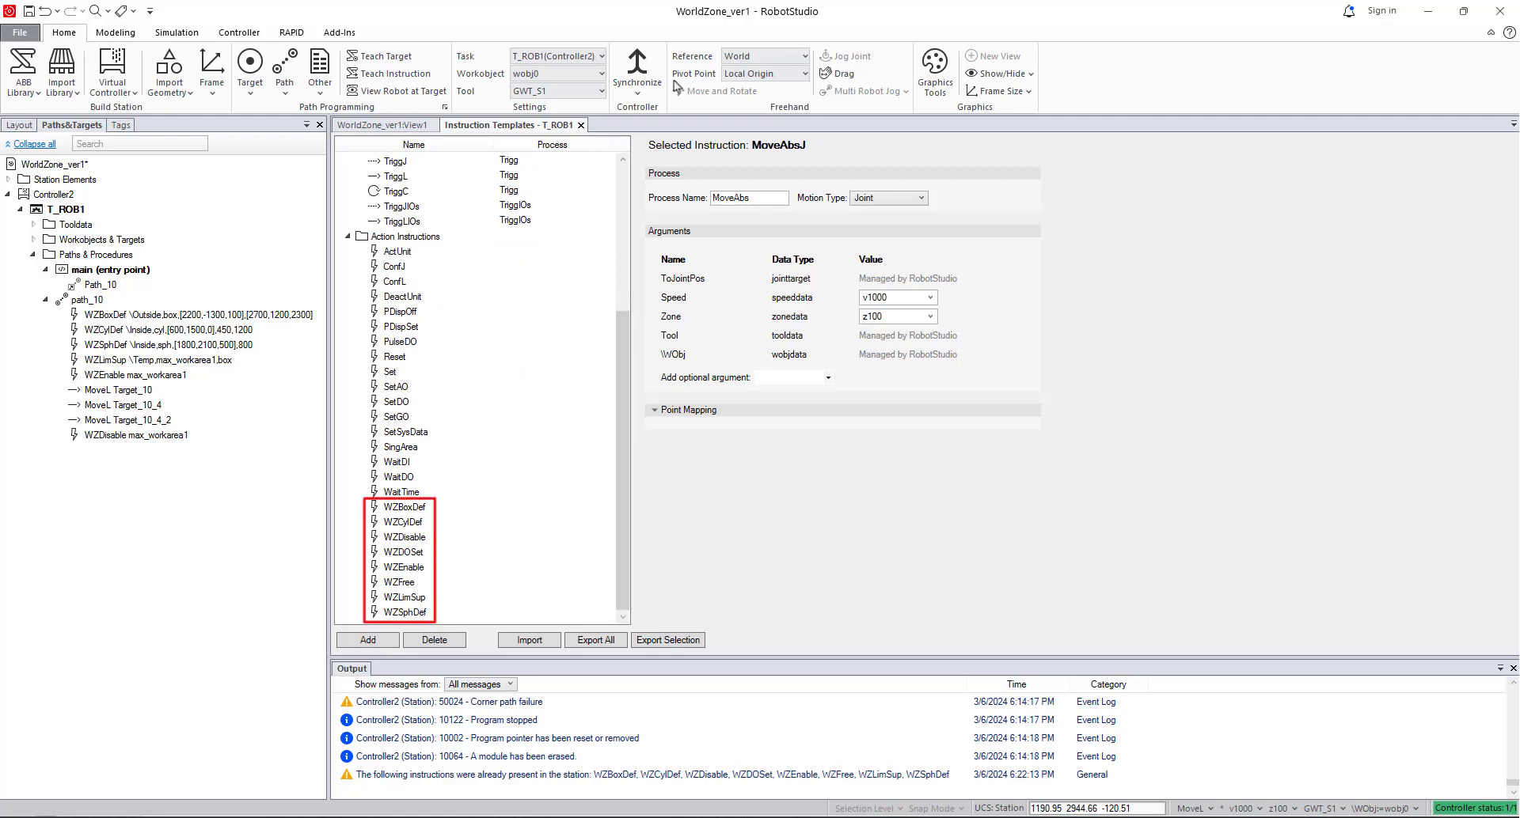
Verify 3106-1 World Zones in the controller's Modify Installation summary and close it.
left_click(239, 32)
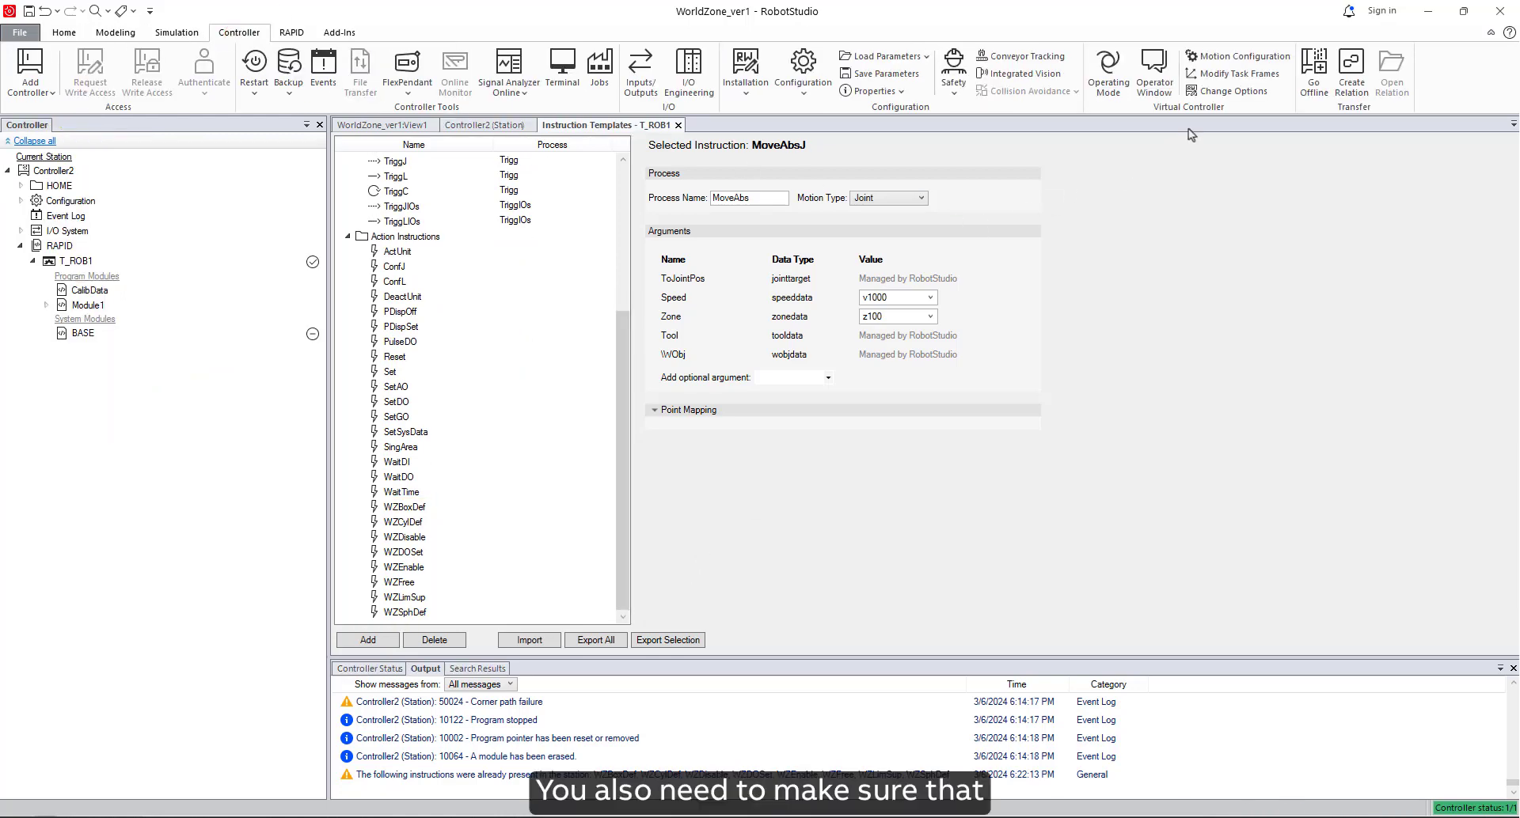
left_click(1232, 90)
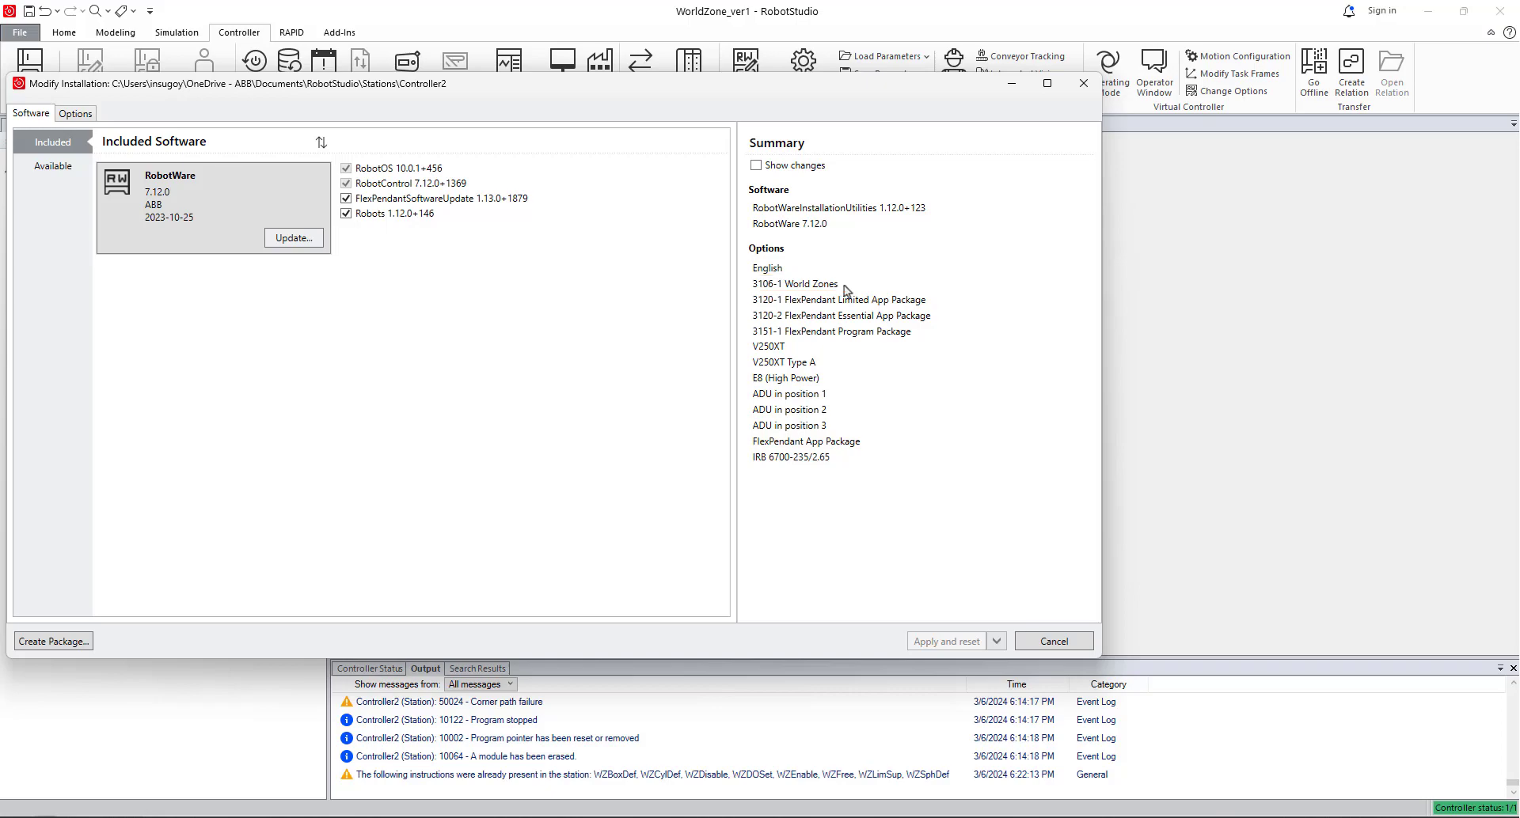
left_click(1051, 641)
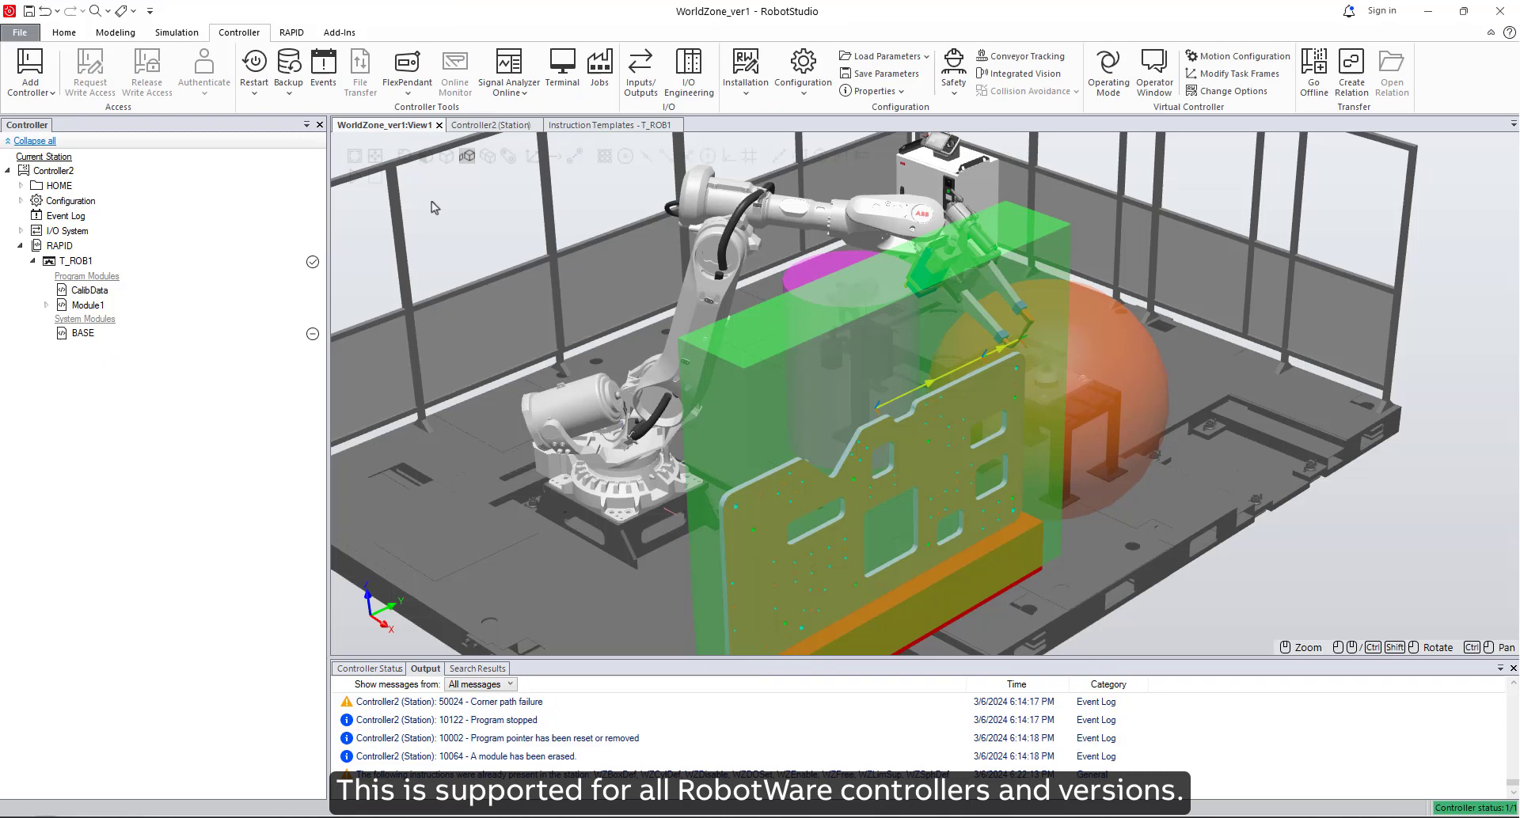
mouse_move(1396, 554)
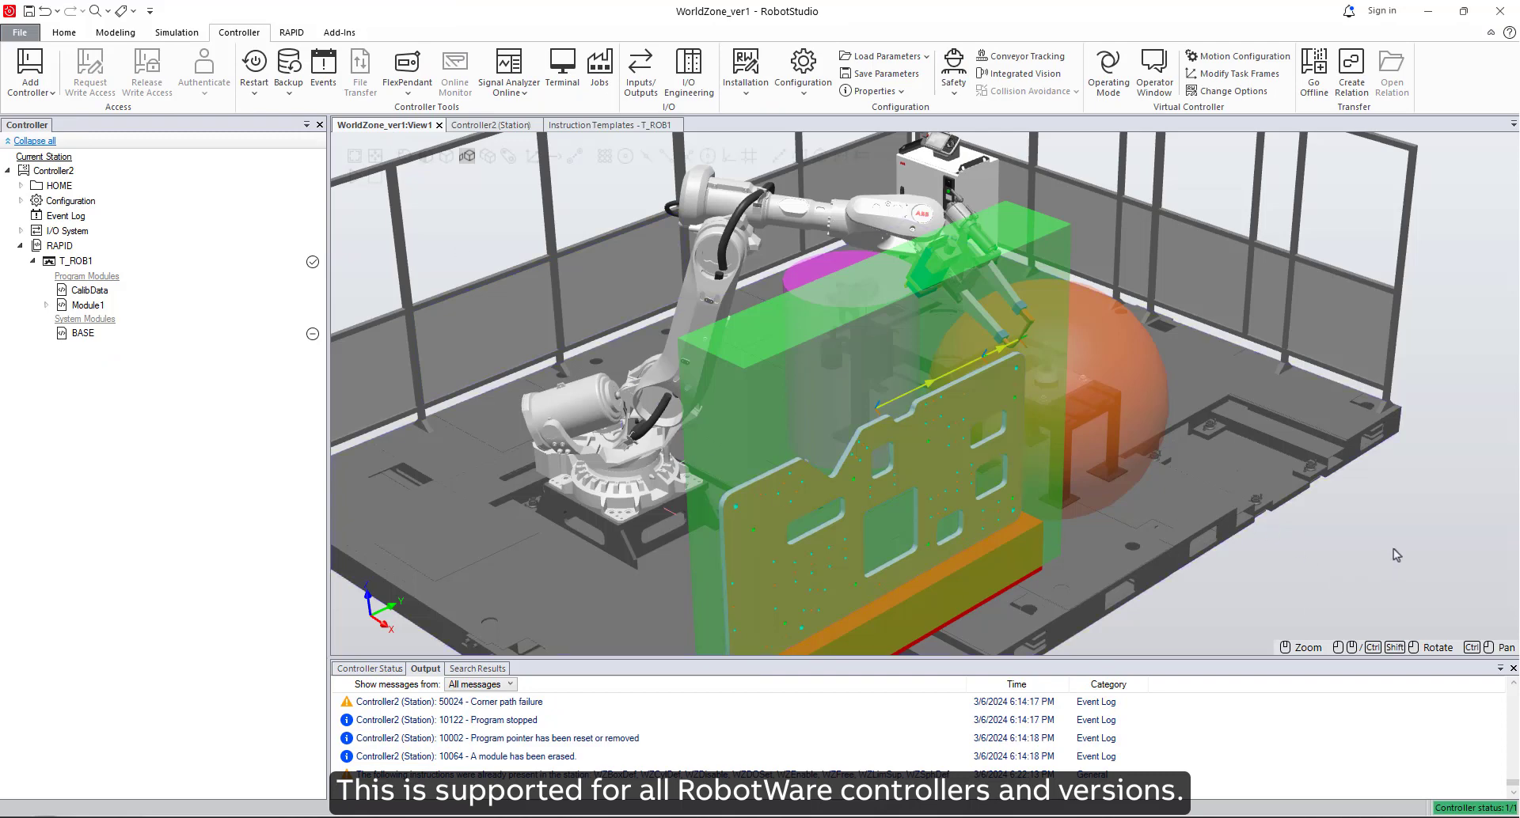